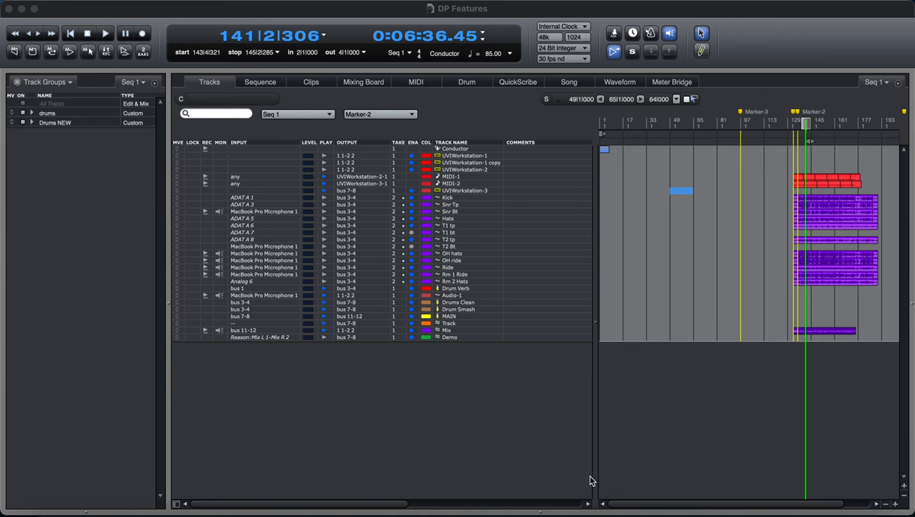
mouse_move(540, 454)
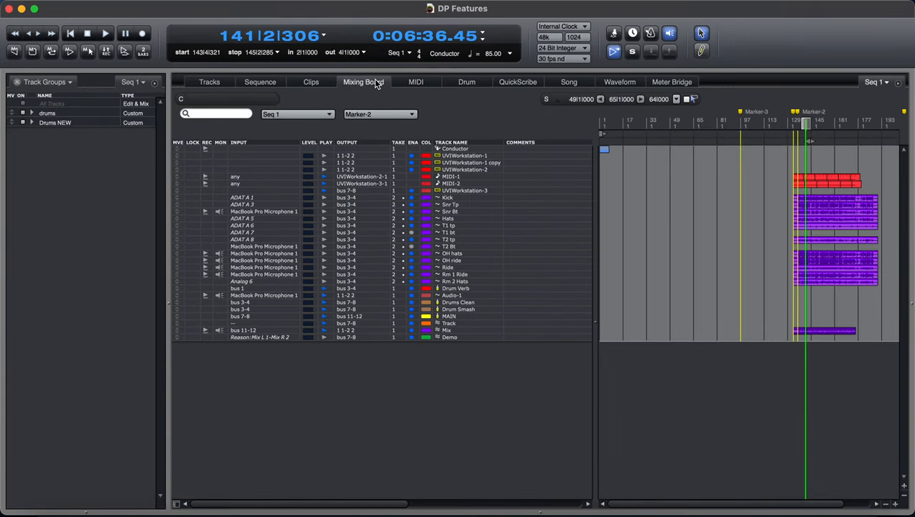
Step: Tour the Mixing Board, Sequence editor and Tracks overview, then raise the interface zoom
left_click(362, 80)
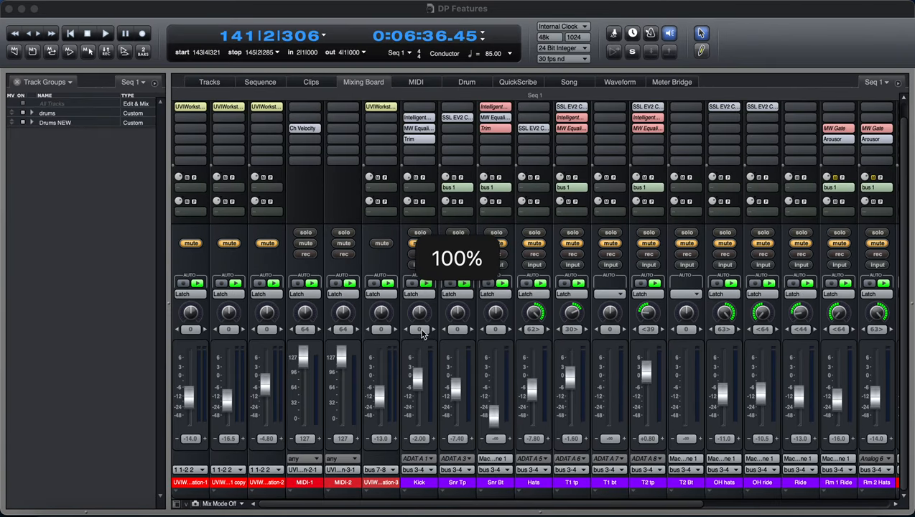
left_click(260, 81)
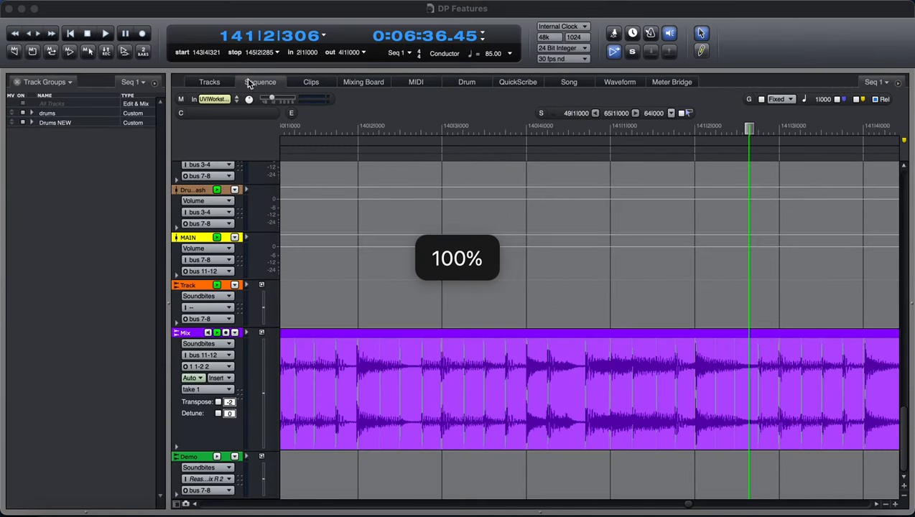
left_click(210, 81)
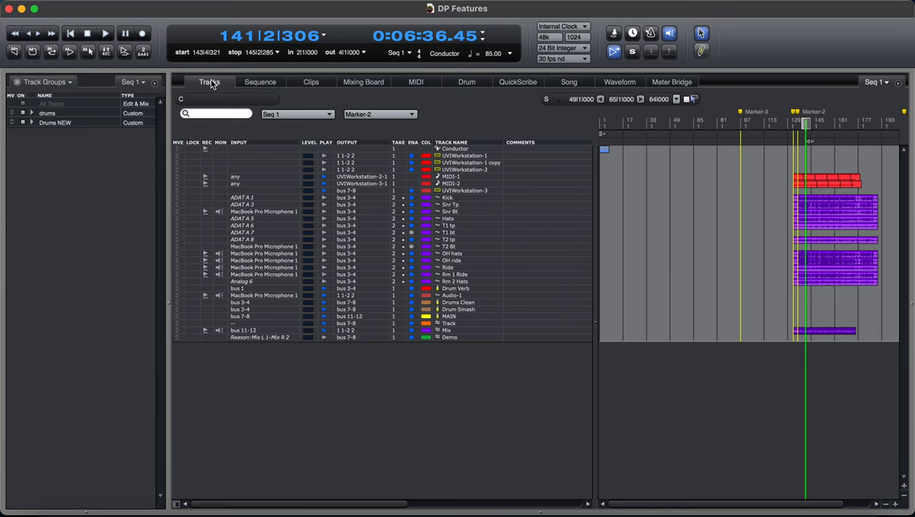
mouse_move(591, 210)
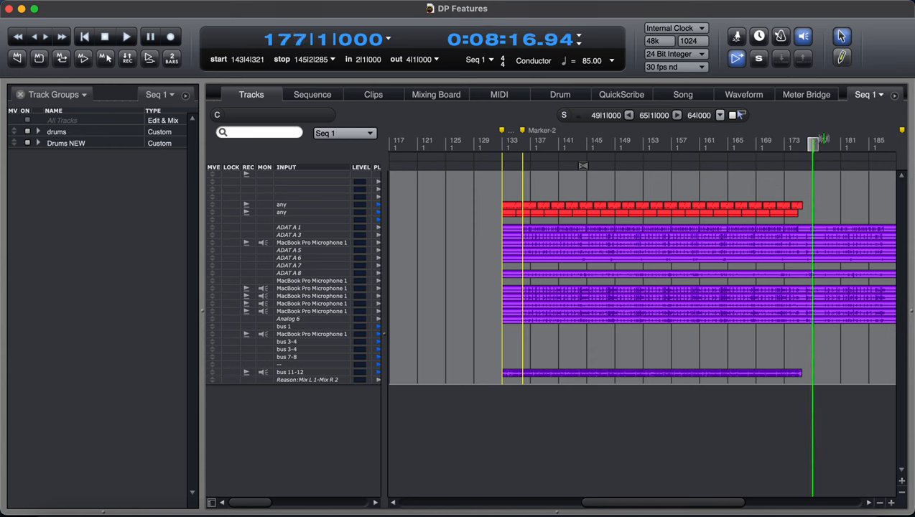
left_click(445, 145)
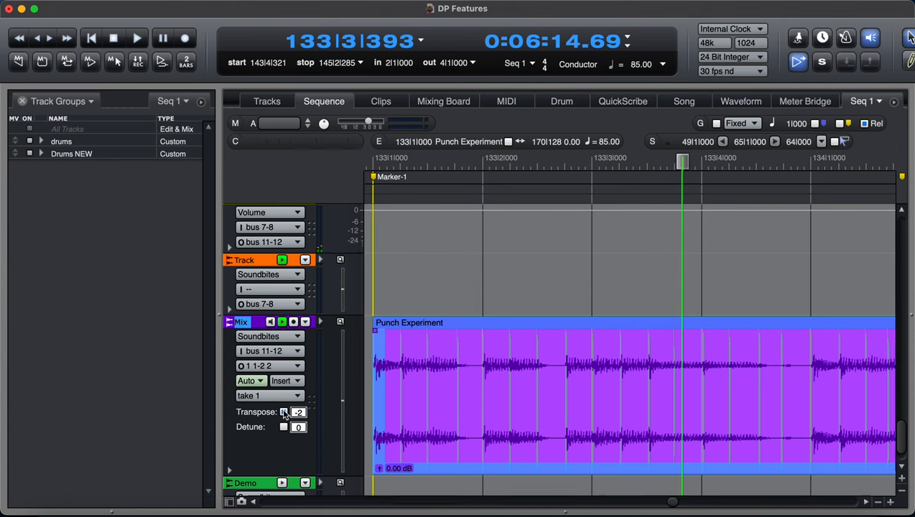
Step: Toggle transpose on the Mix track, then bring up the UVI Workstation instrument
left_click(138, 38)
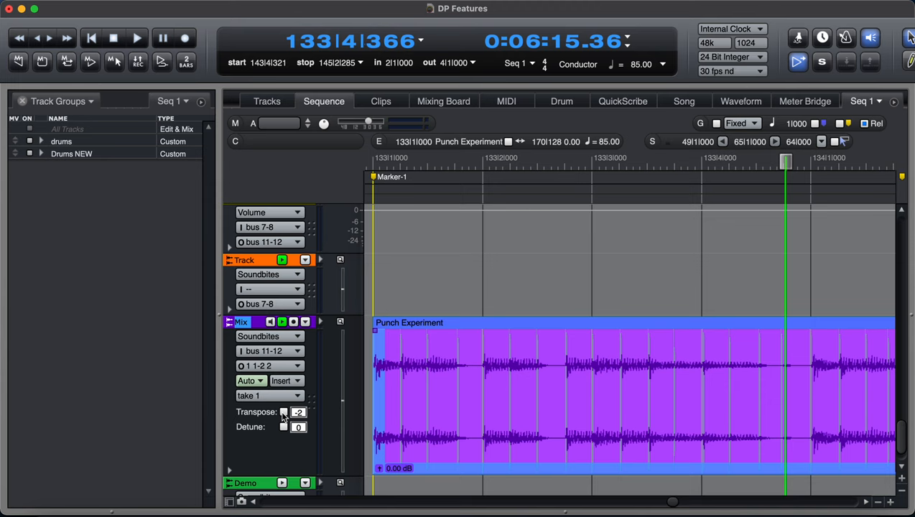
mouse_move(238, 307)
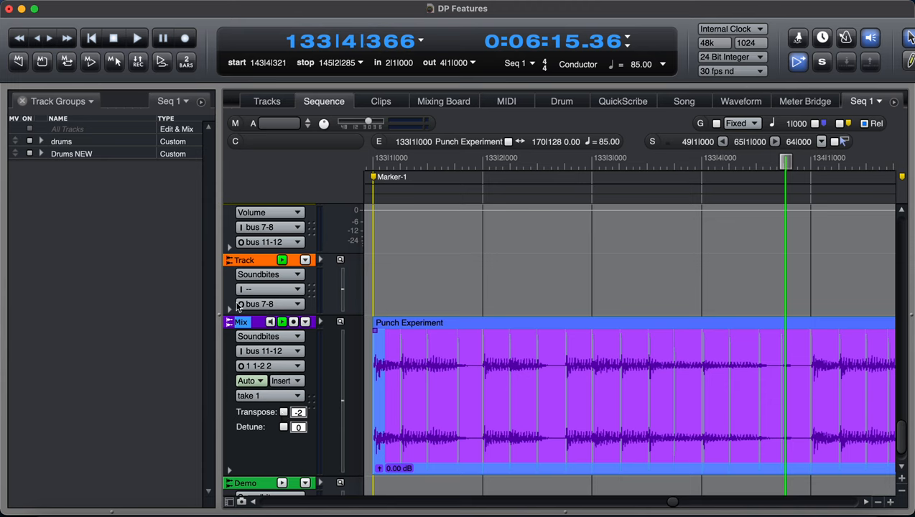
left_click(267, 100)
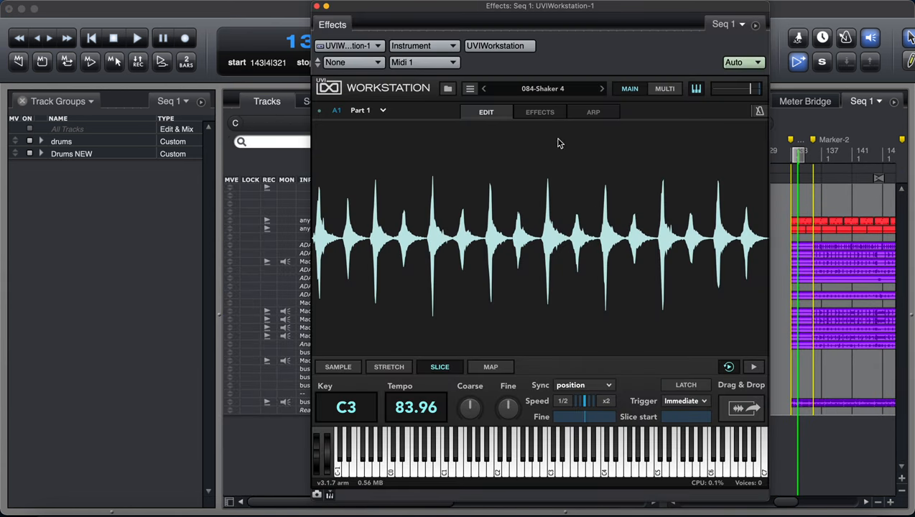
mouse_move(467, 164)
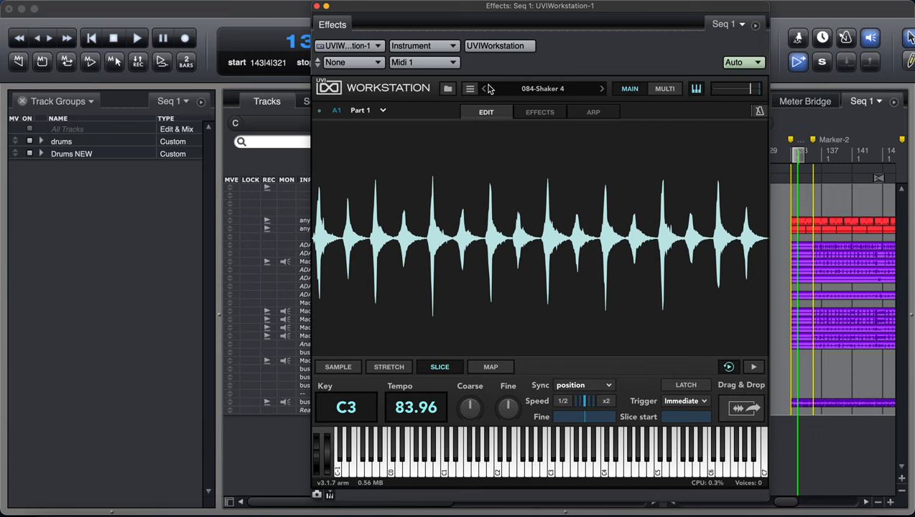
Step: Show UVI Workstation's sound browser with the loaded shaker loop
left_click(470, 89)
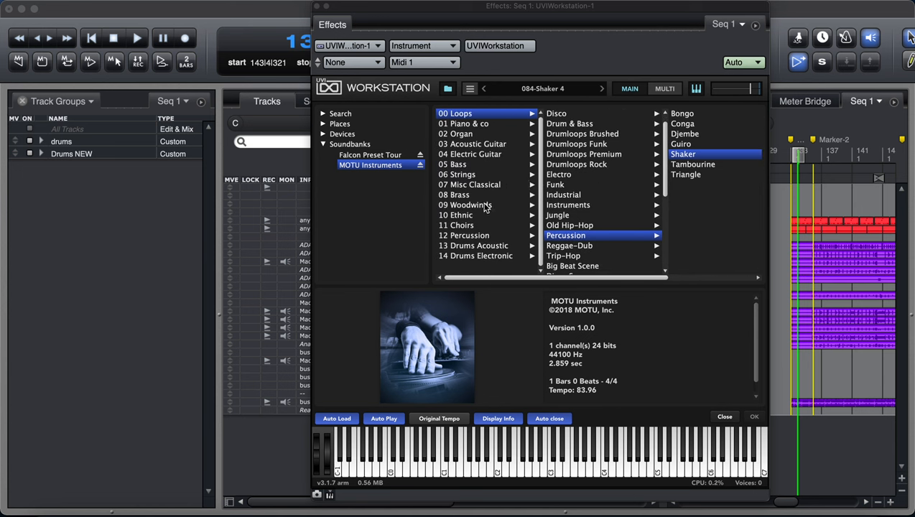
mouse_move(637, 178)
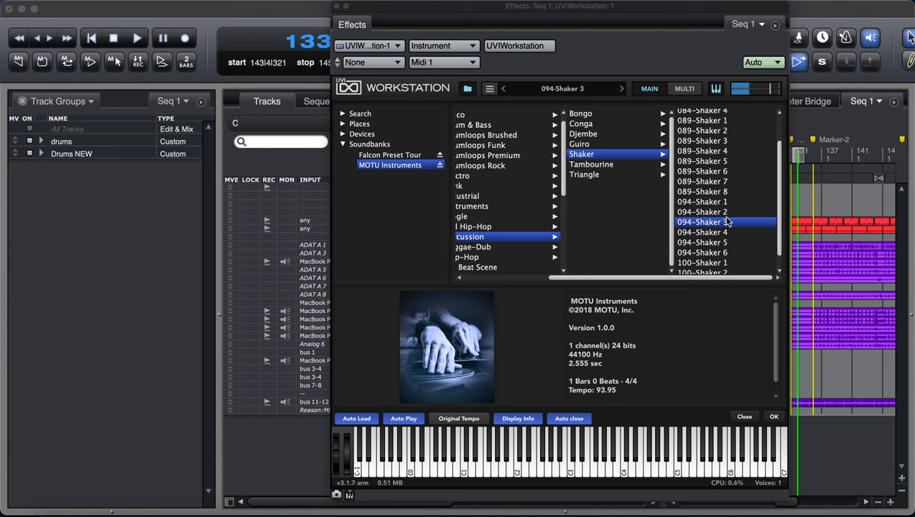
Step: Audition shaker and percussion loops, then load 121-Funky Var 1 from Drumloops Funk
left_click(701, 239)
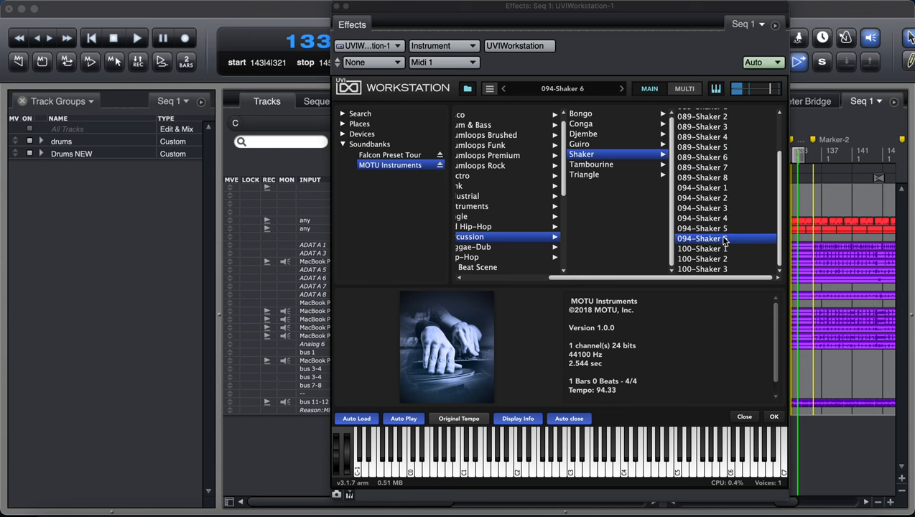
left_click(591, 163)
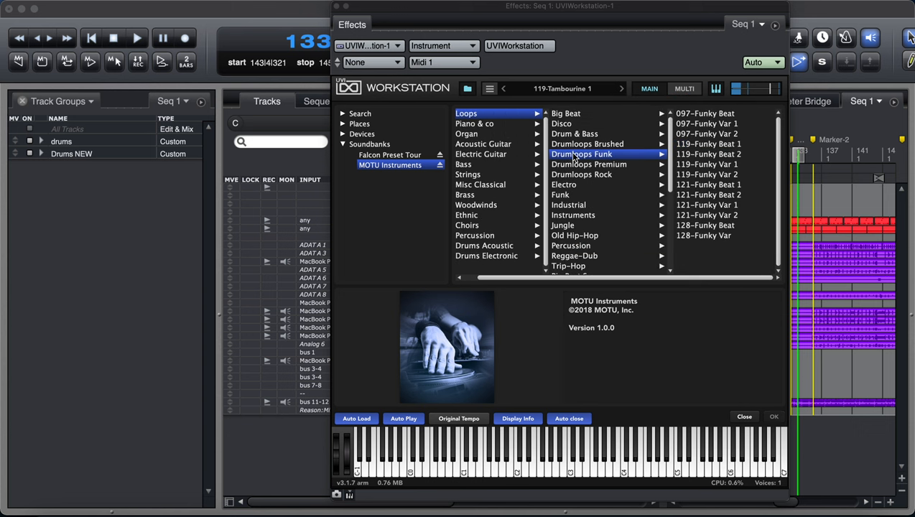
left_click(706, 204)
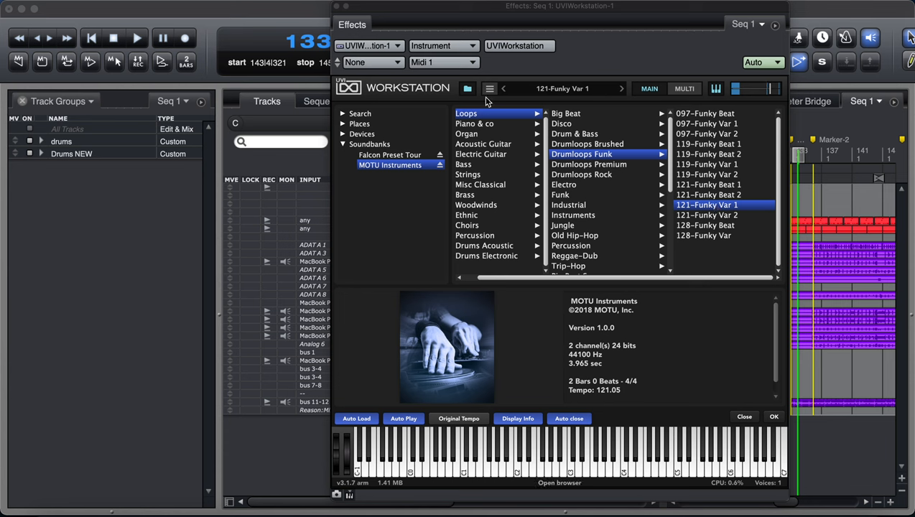
left_click(775, 416)
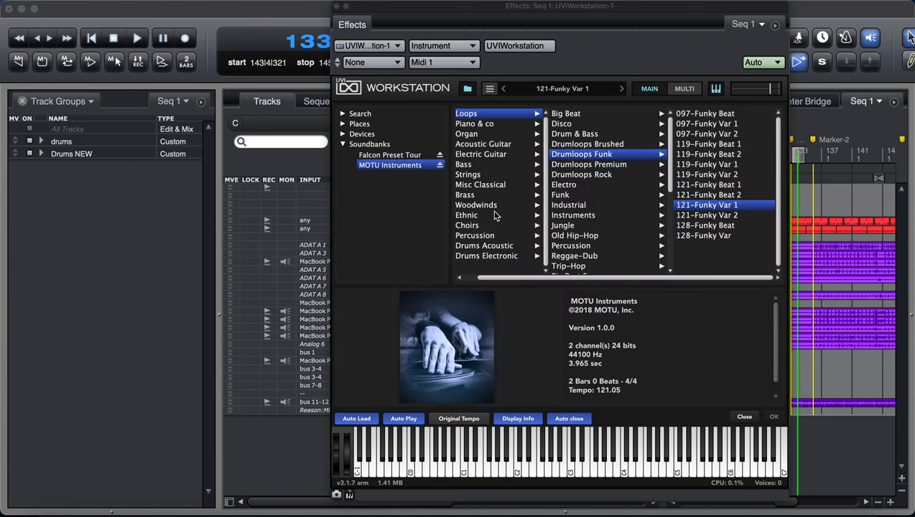
Step: Browse the Organ and Piano & co categories, then close UVI Workstation
left_click(476, 134)
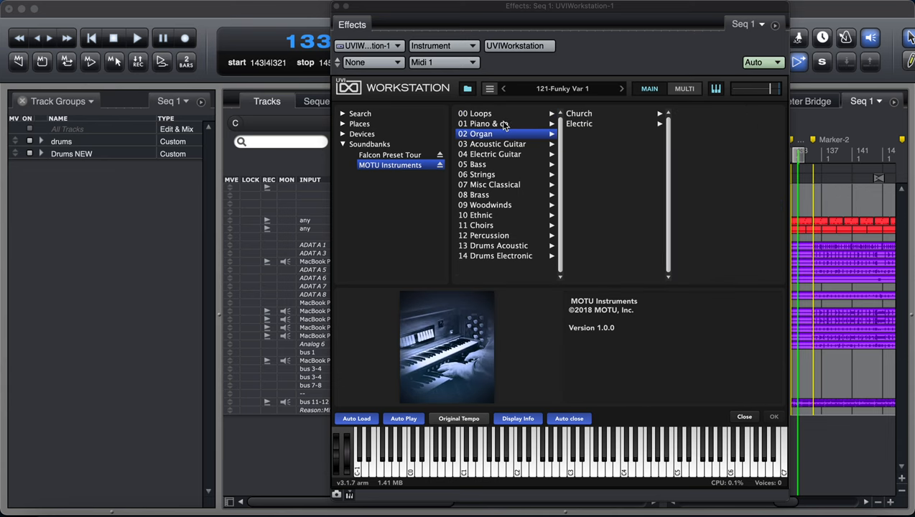
left_click(483, 124)
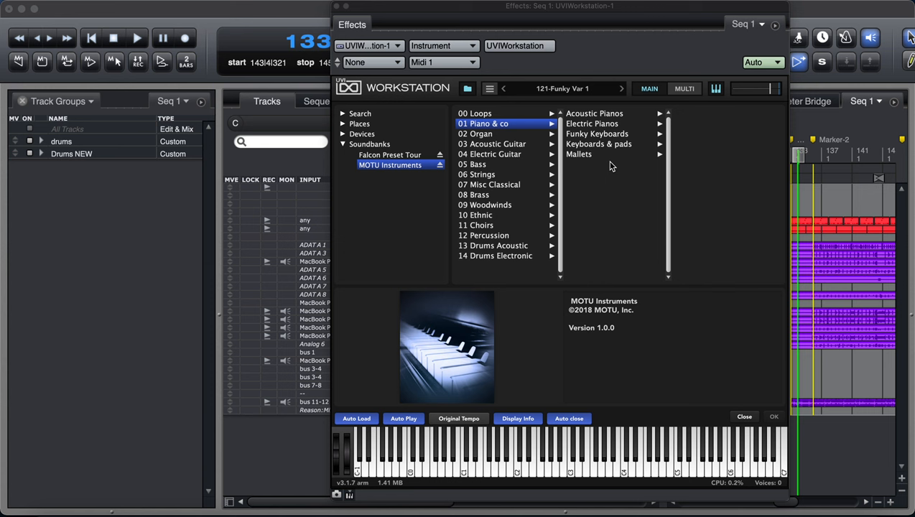
left_click(744, 417)
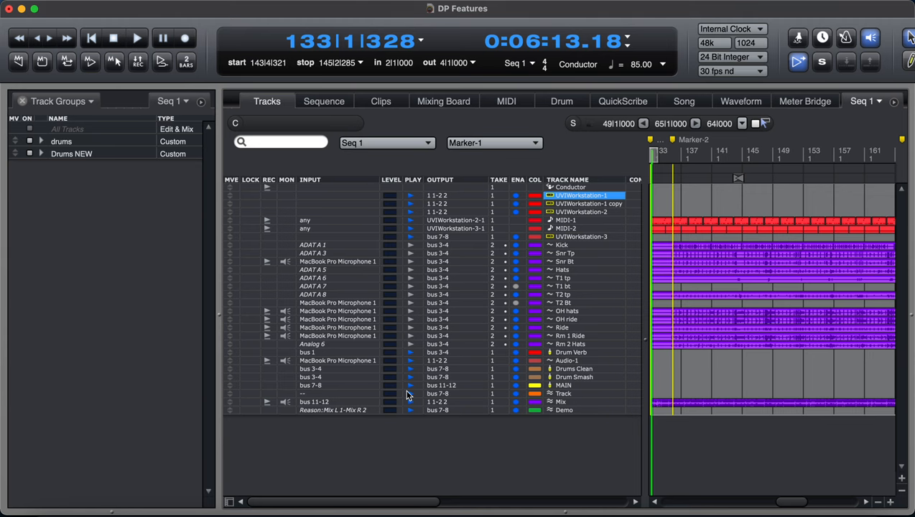
Step: Go through the Sequence editor to the Mixing Board
left_click(325, 100)
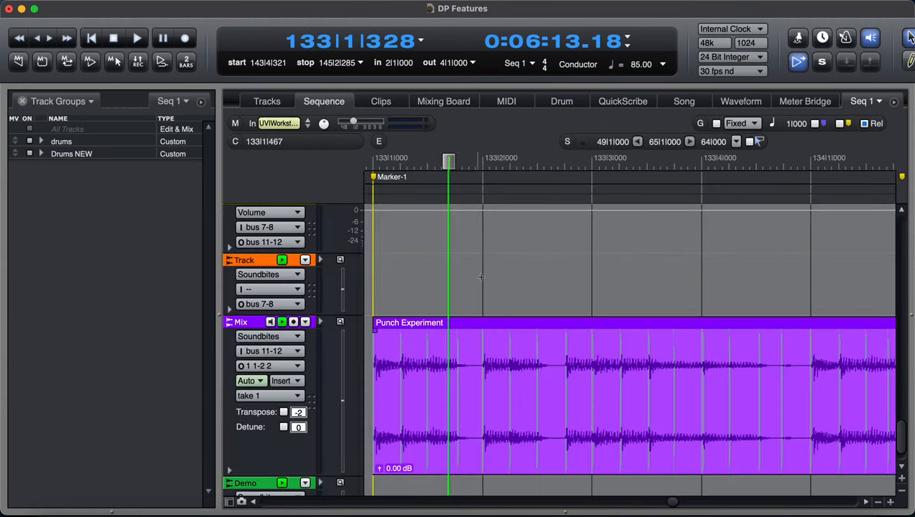
left_click(443, 101)
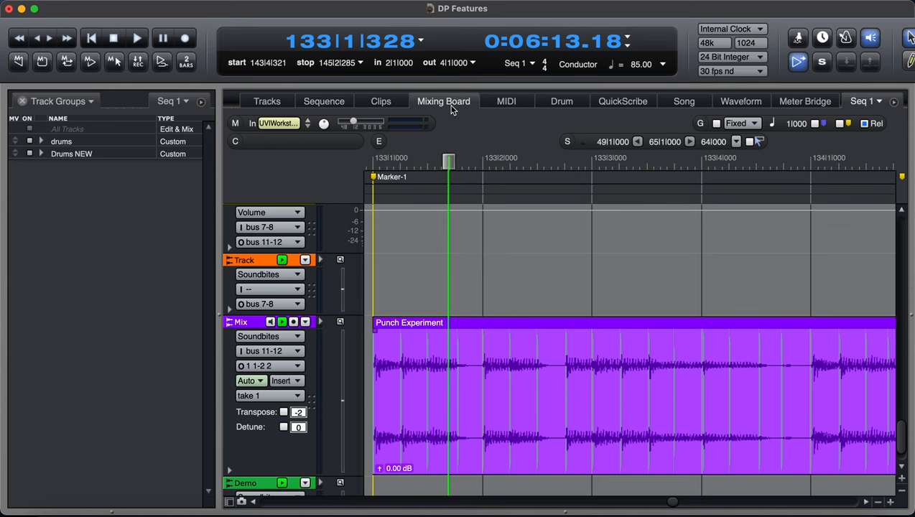
left_click(442, 100)
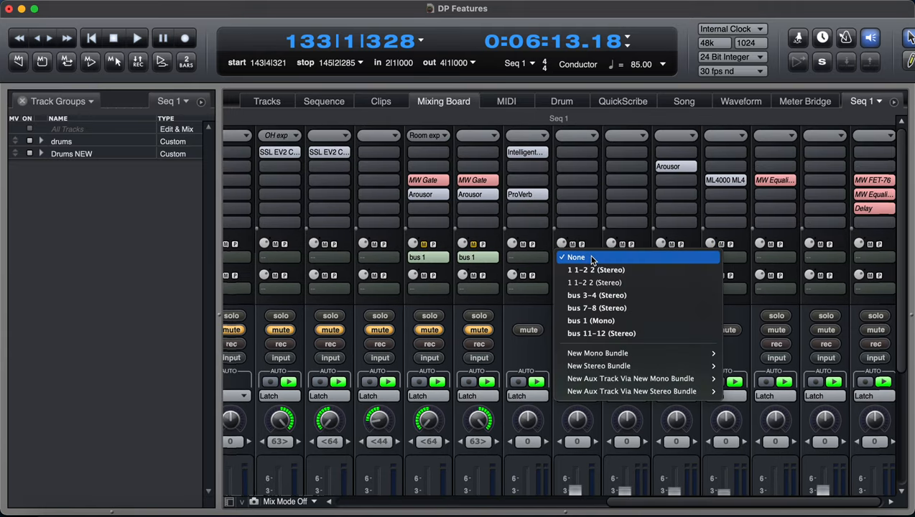
mouse_move(598, 296)
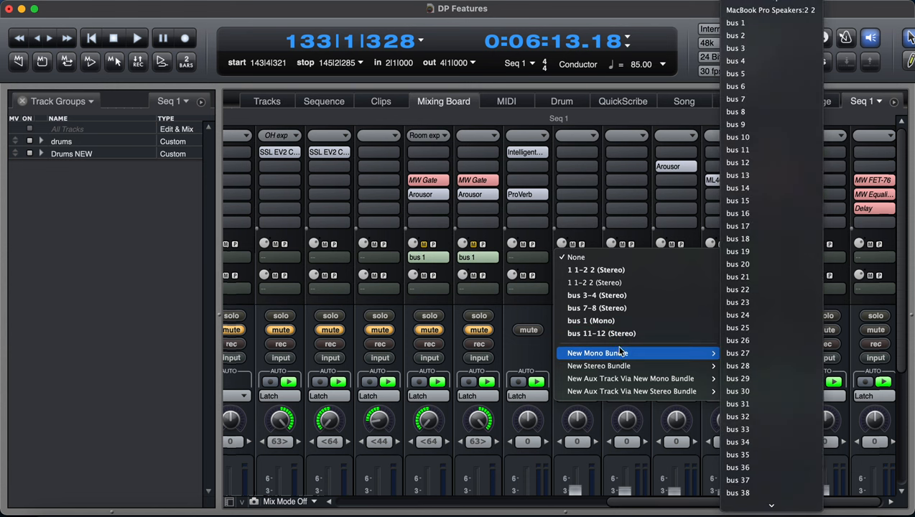
Step: Route a channel send to bus 11-12 (Stereo) and grab it for copying to other strips
left_click(600, 333)
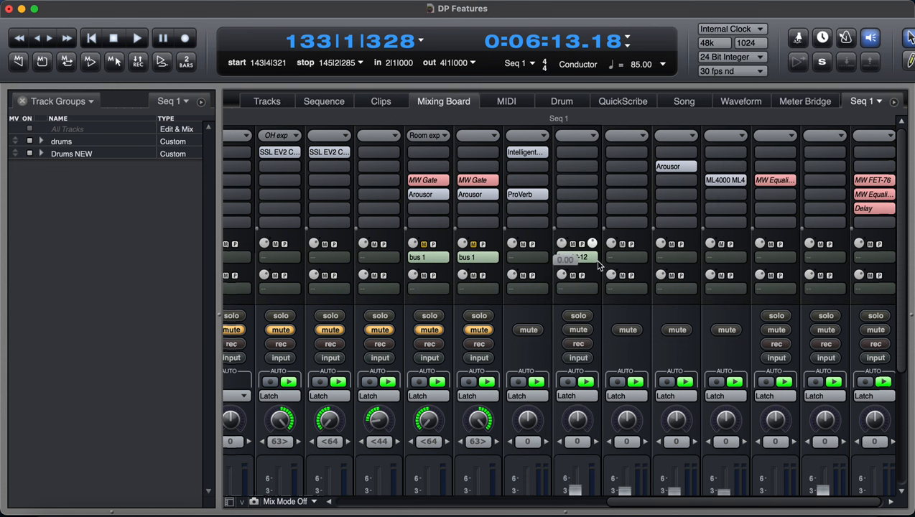
left_click(577, 257)
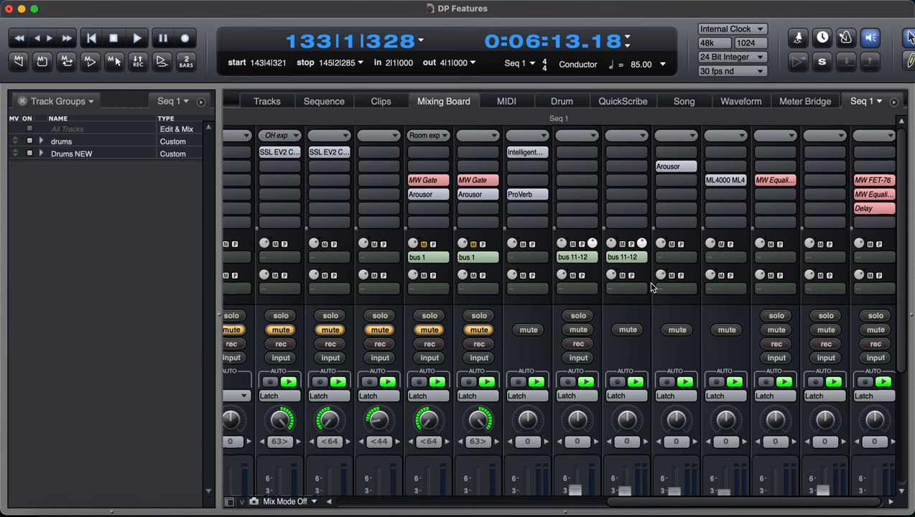
mouse_move(638, 257)
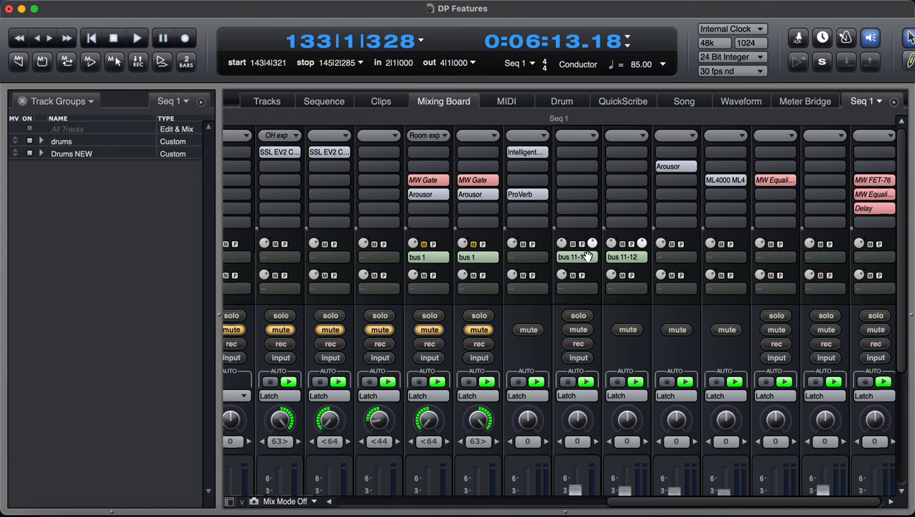
mouse_move(591, 256)
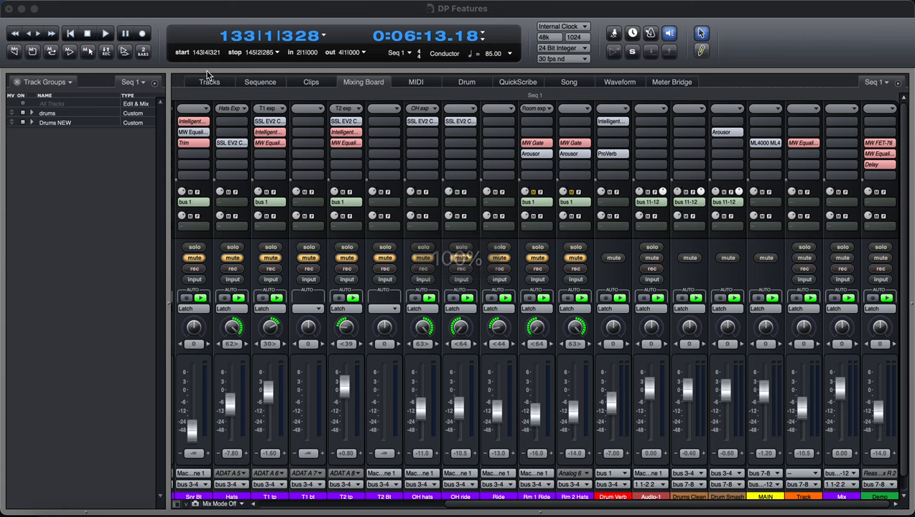
Step: Return from the Mixing Board to the Tracks overview
left_click(209, 81)
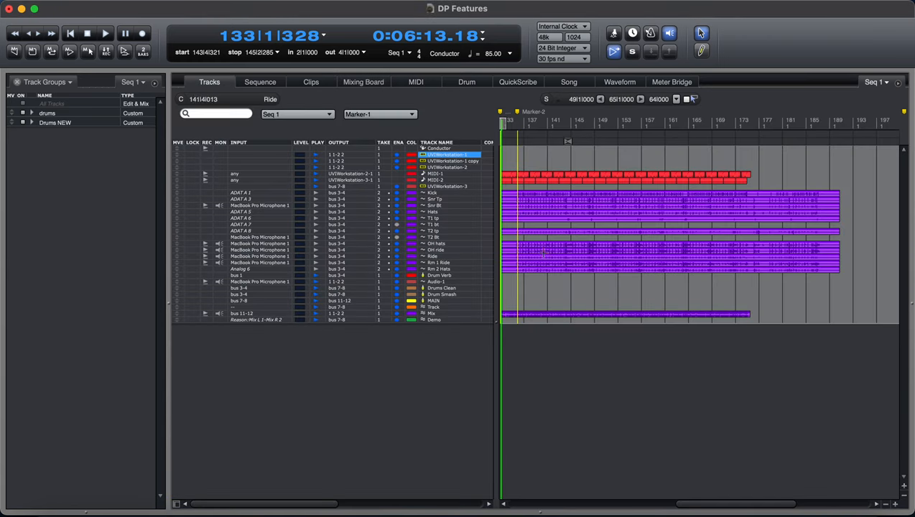